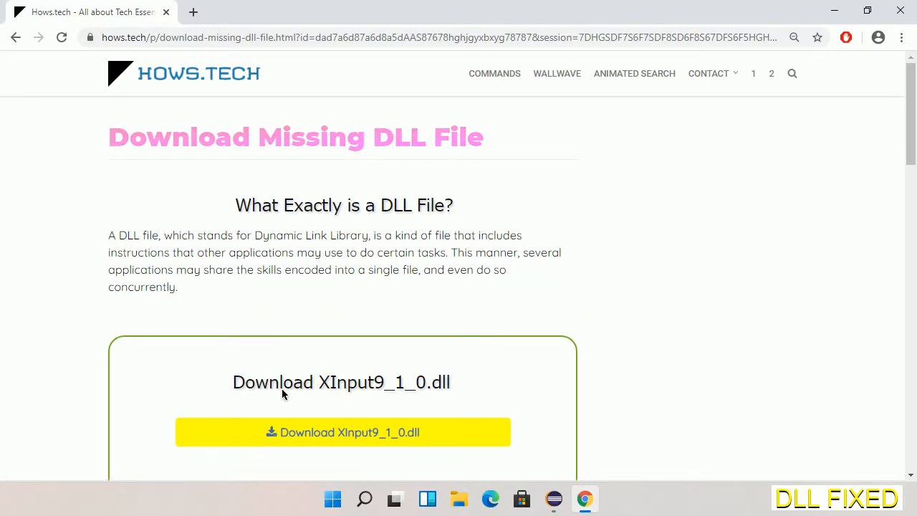
mouse_move(338, 447)
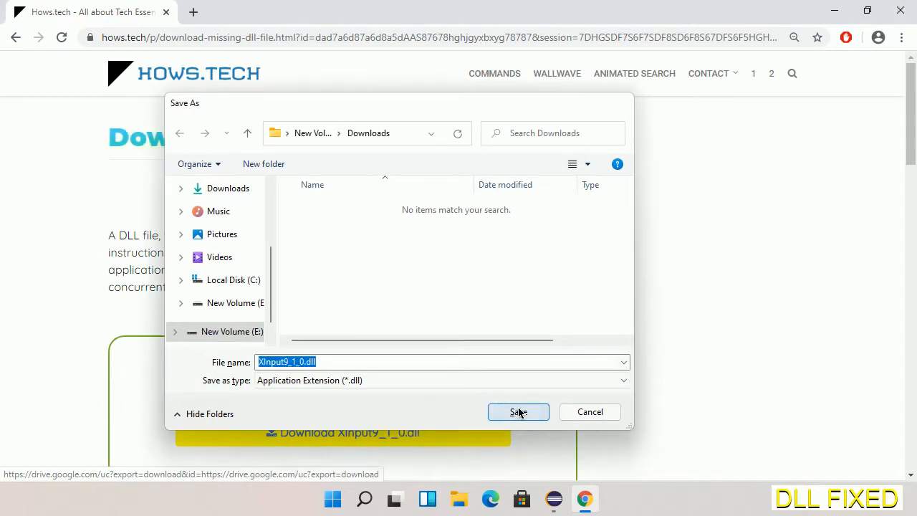
Save XInput9_1_0.dll to Downloads and bring up the download item's options
click(519, 412)
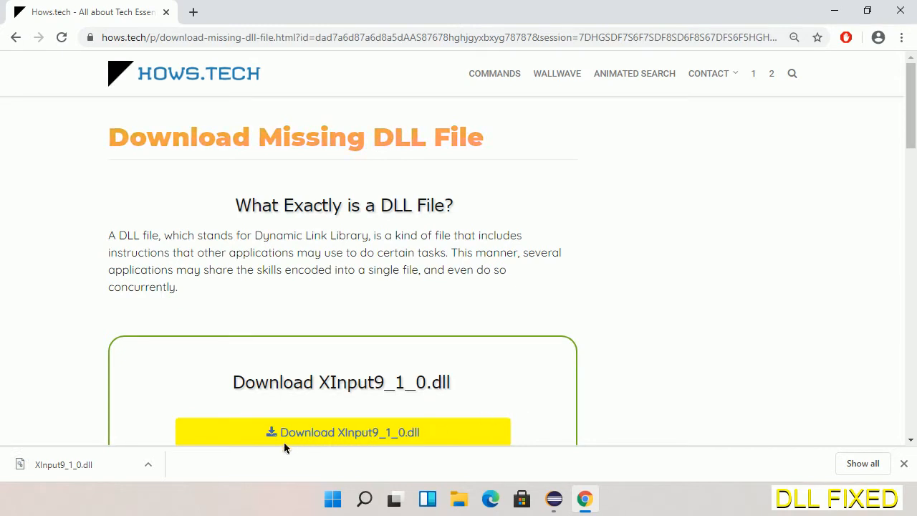
click(148, 464)
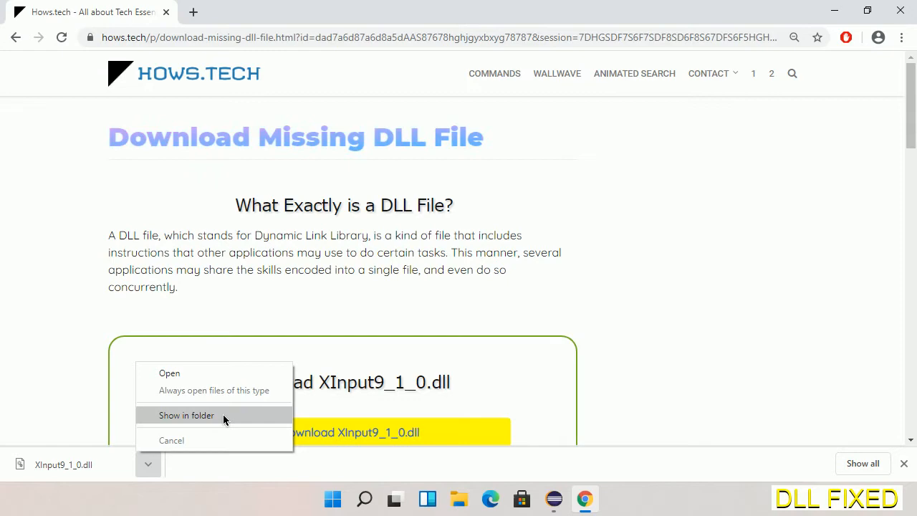
Reveal XInput9_1_0.dll in Downloads, copy it, and go to This PC
click(186, 416)
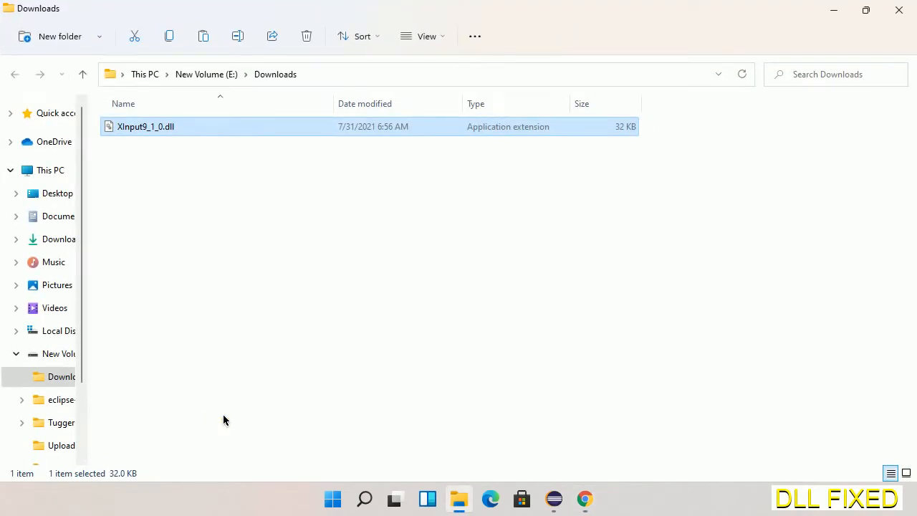
mouse_move(135, 128)
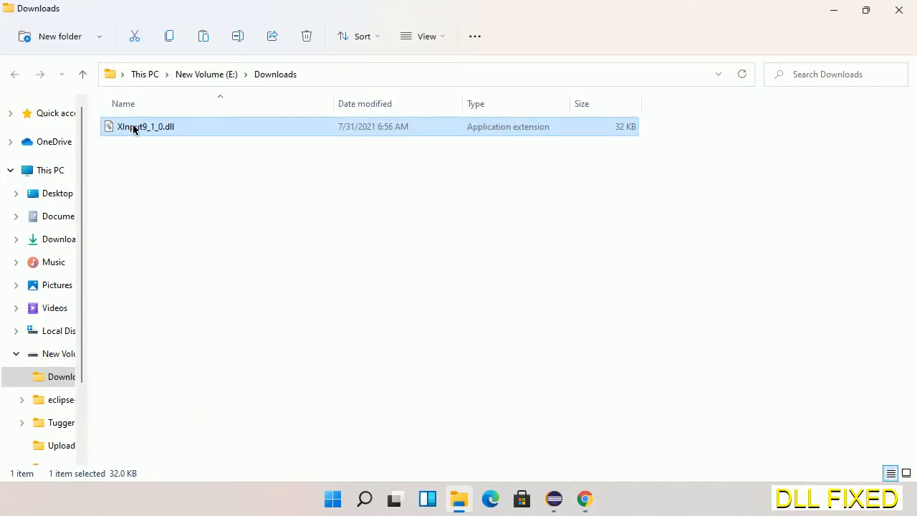
right_click(146, 126)
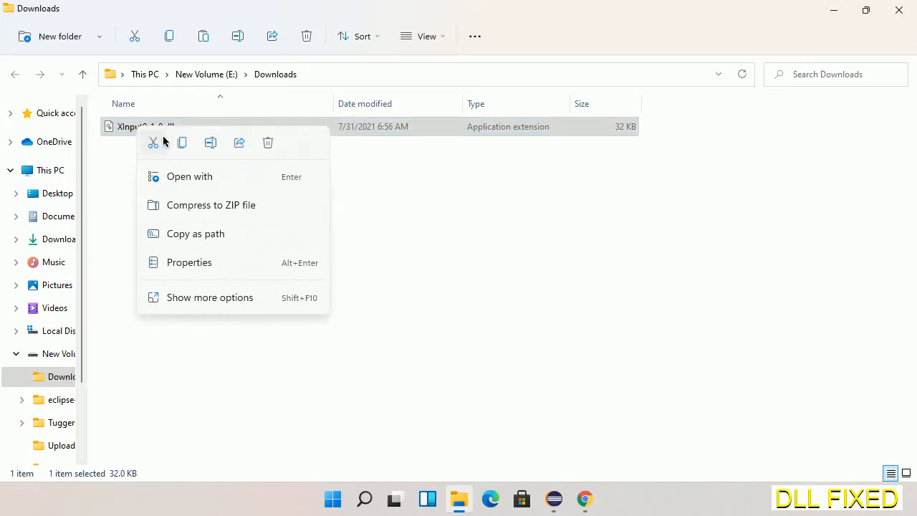
click(183, 146)
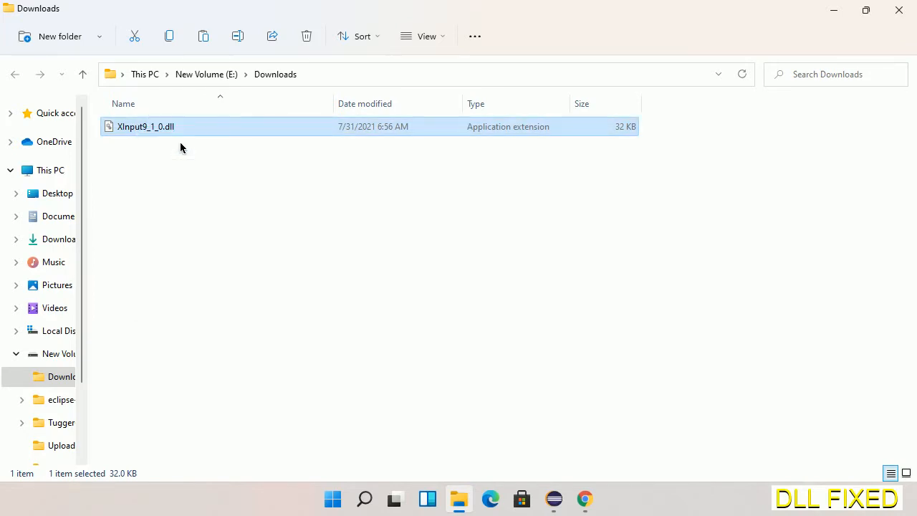
mouse_move(150, 152)
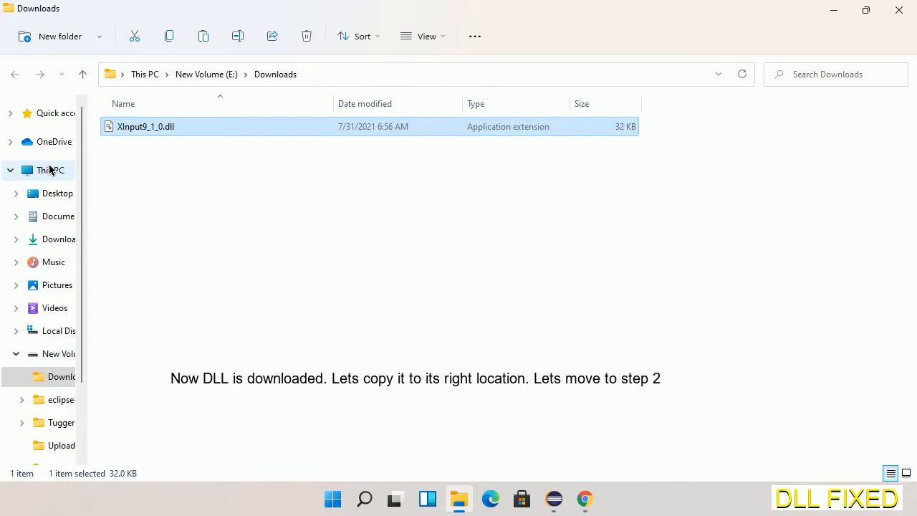
click(49, 170)
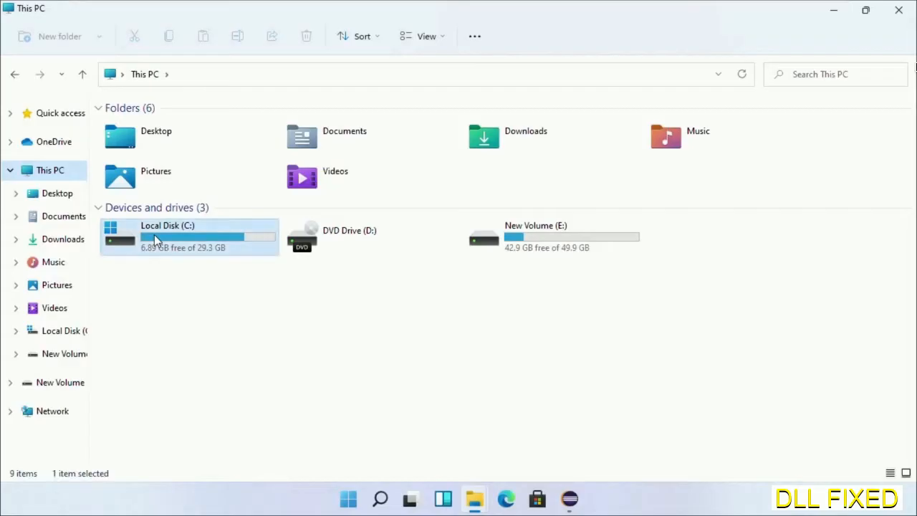
Paste XInput9_1_0.dll into C:\Windows\System32 with administrator permission
double_click(168, 237)
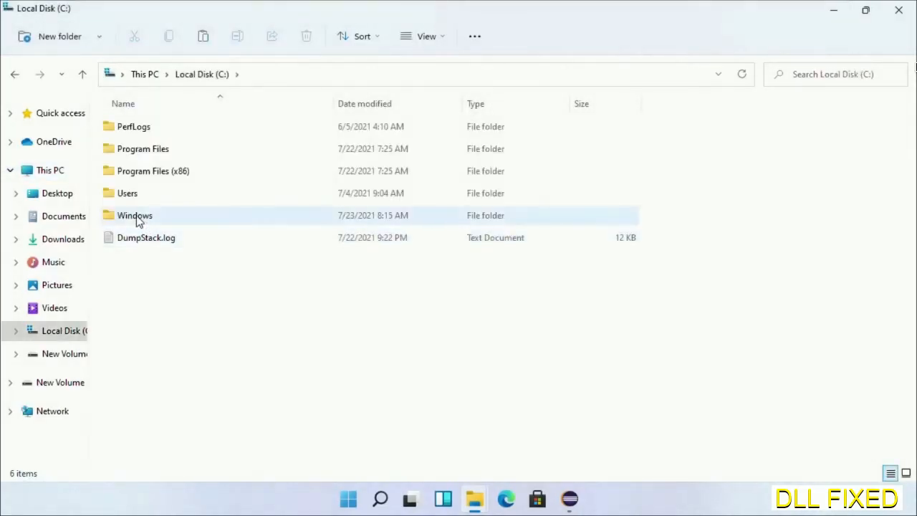
double_click(135, 215)
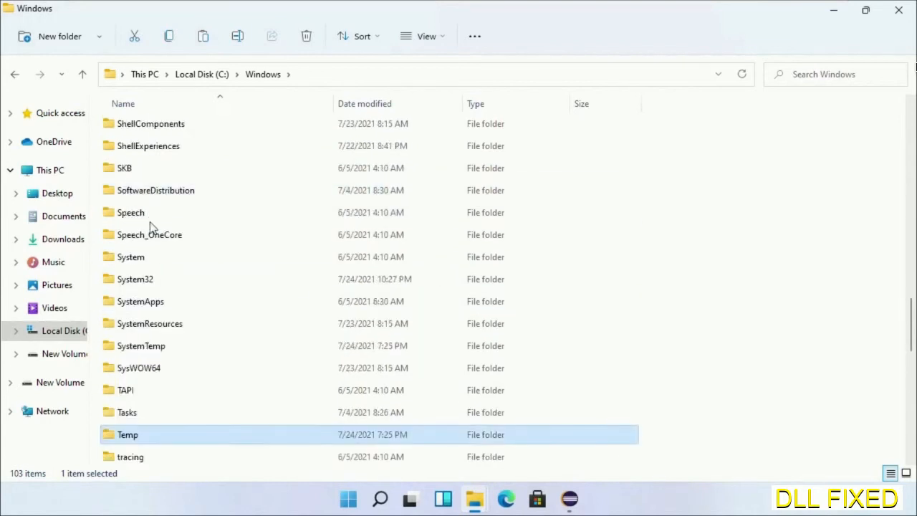
double_click(135, 278)
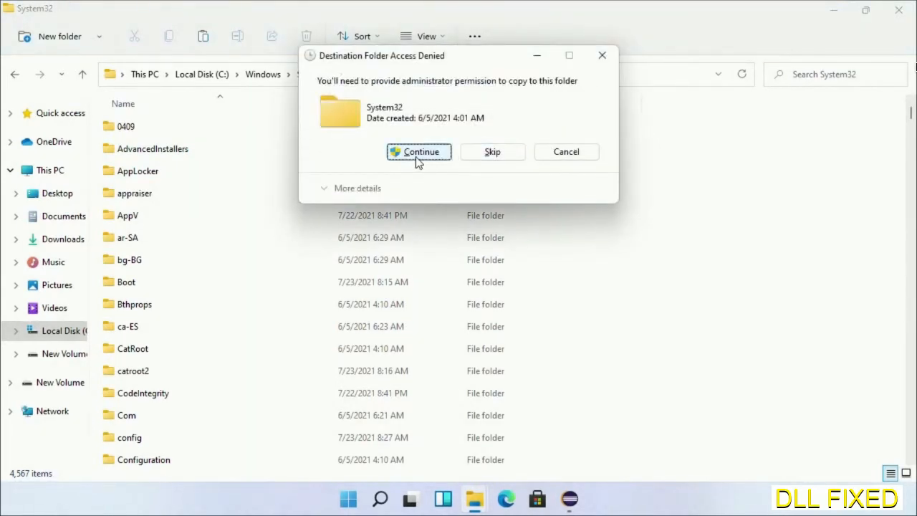
click(418, 152)
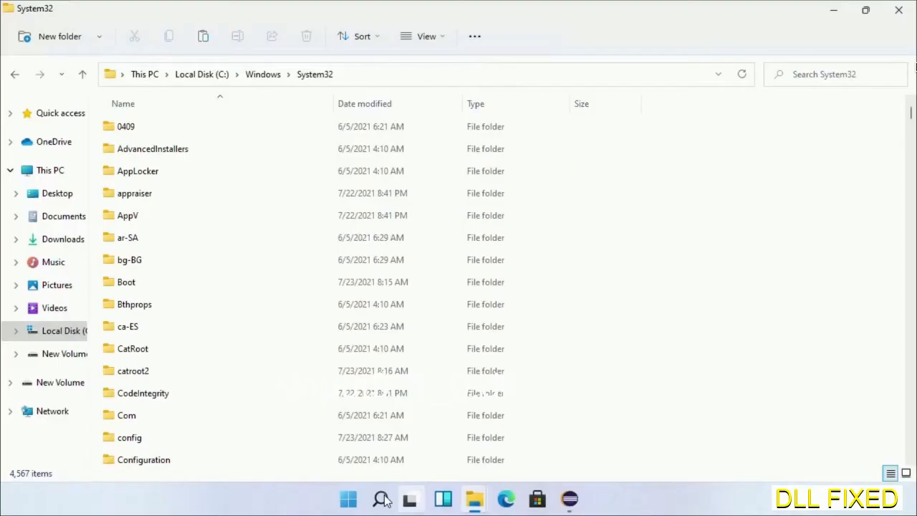
Start Task Manager as administrator and begin a Run new task
text(task)
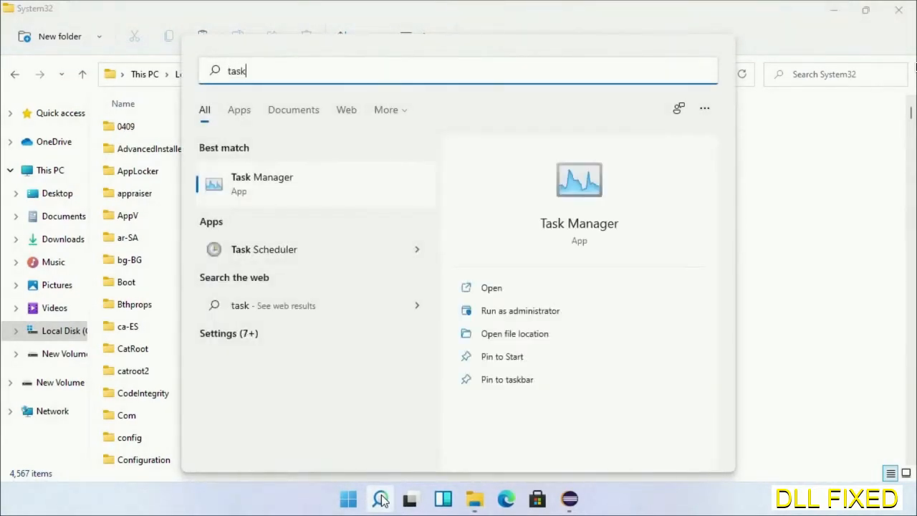
right_click(261, 183)
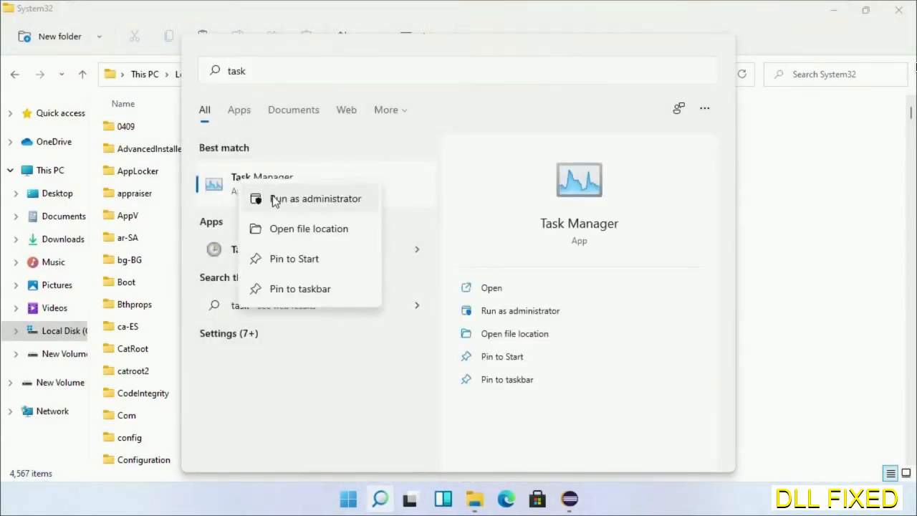
click(315, 197)
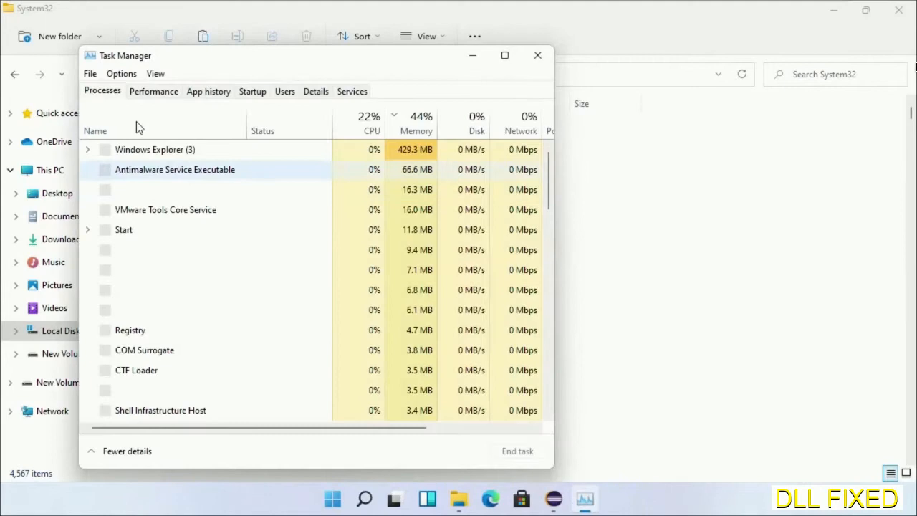
click(89, 73)
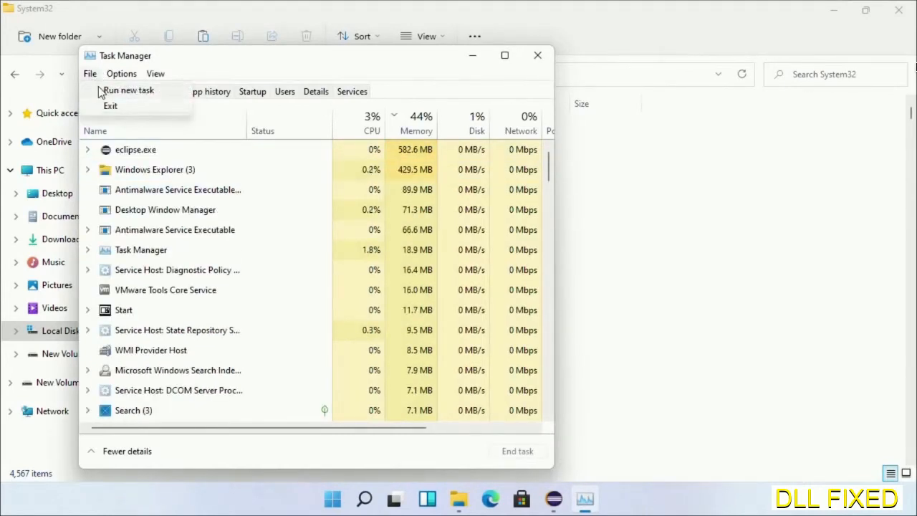
click(129, 89)
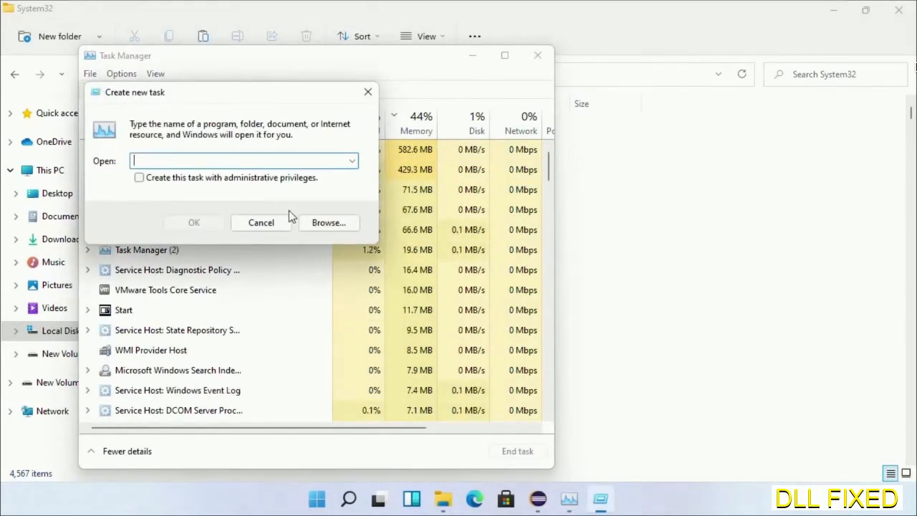
Browse to C:\Windows\System32\cmd.exe and launch it with administrative privileges
click(328, 222)
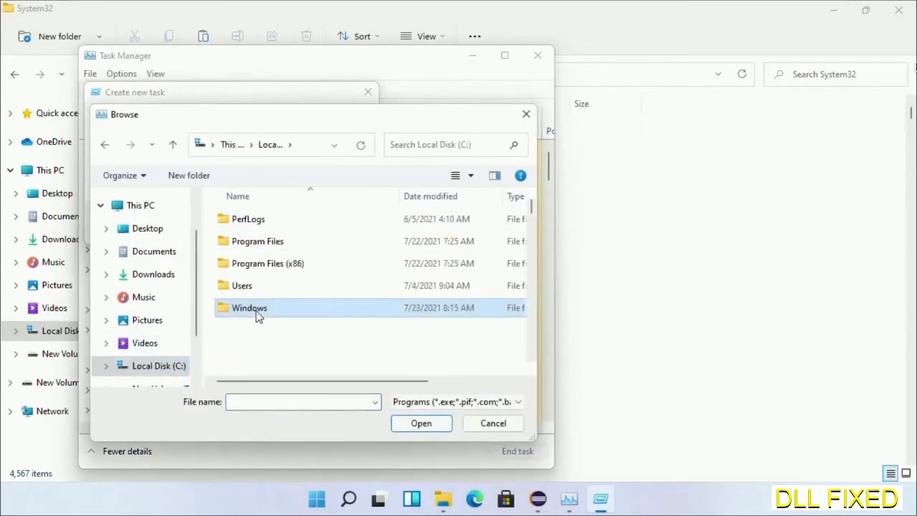
double_click(250, 307)
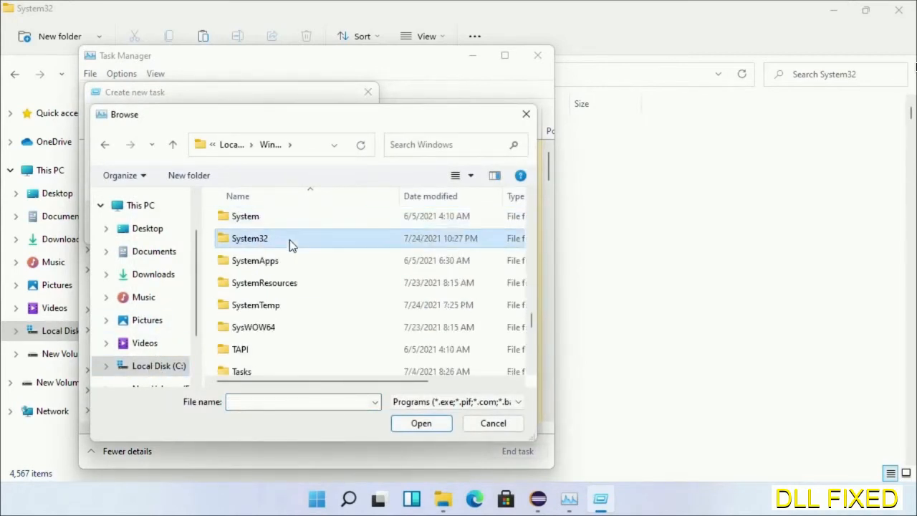
double_click(249, 238)
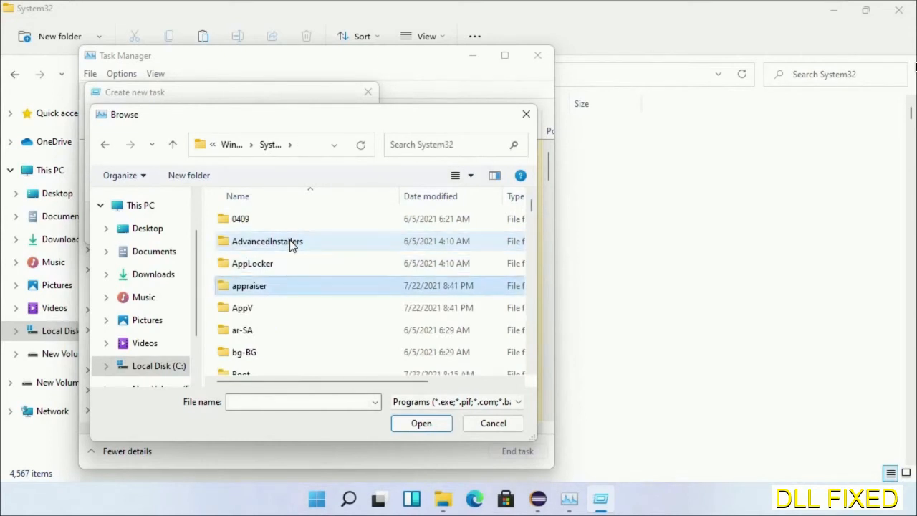
scroll(down, 3)
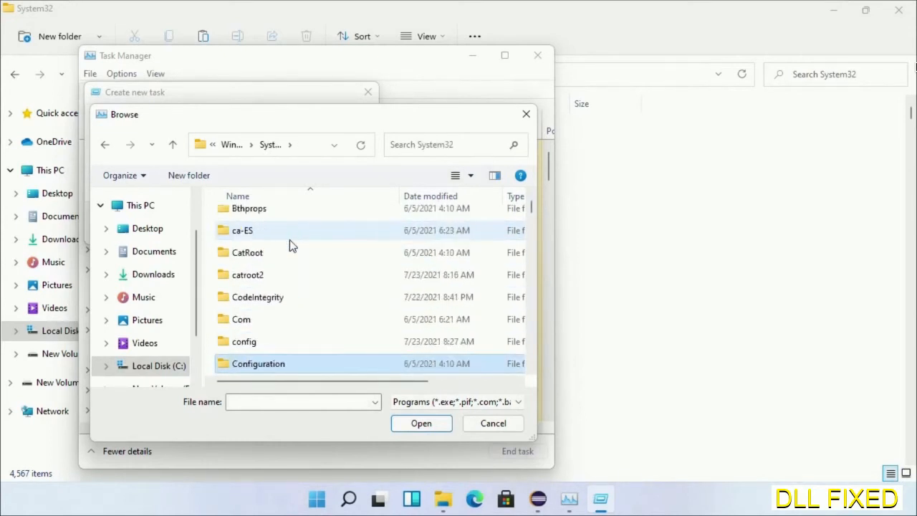
scroll(down, 3)
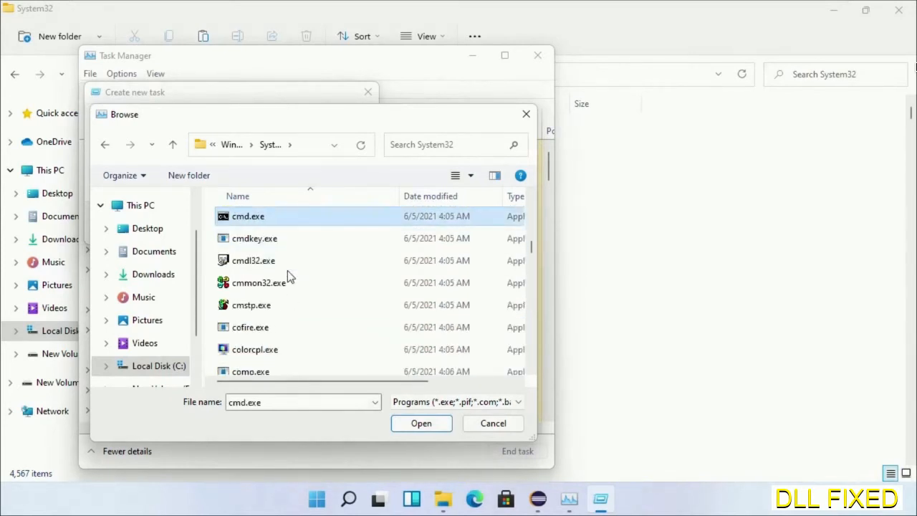
click(421, 423)
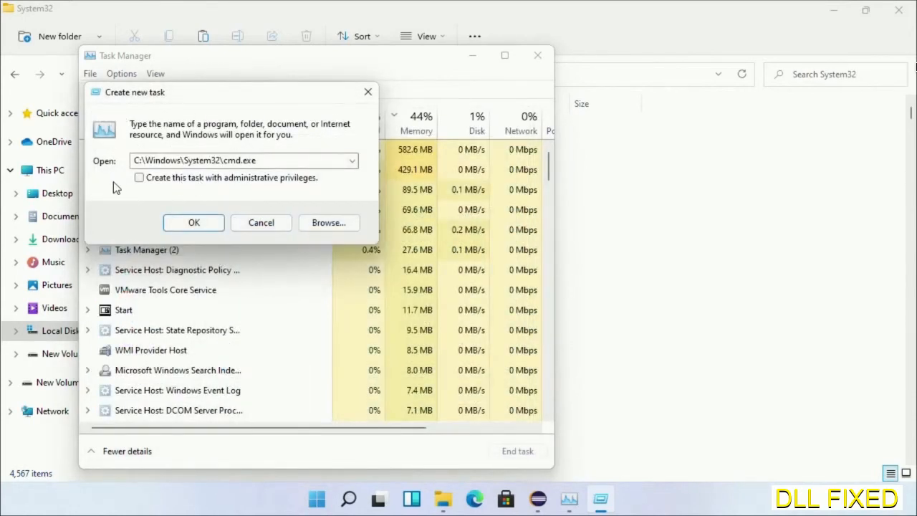
click(139, 178)
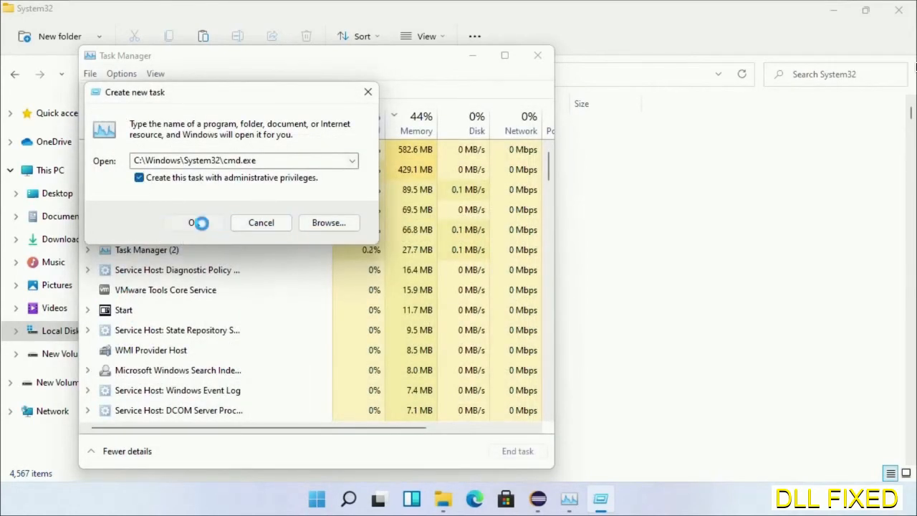
click(192, 222)
text(chkdsk c /f /r)
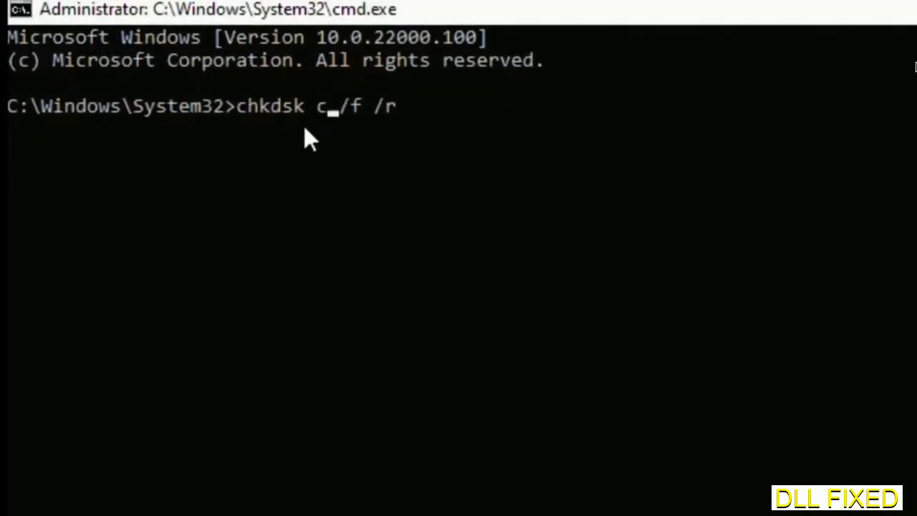
Run chkdsk c: /f /r and answer Y to schedule the check at next restart
text(:)
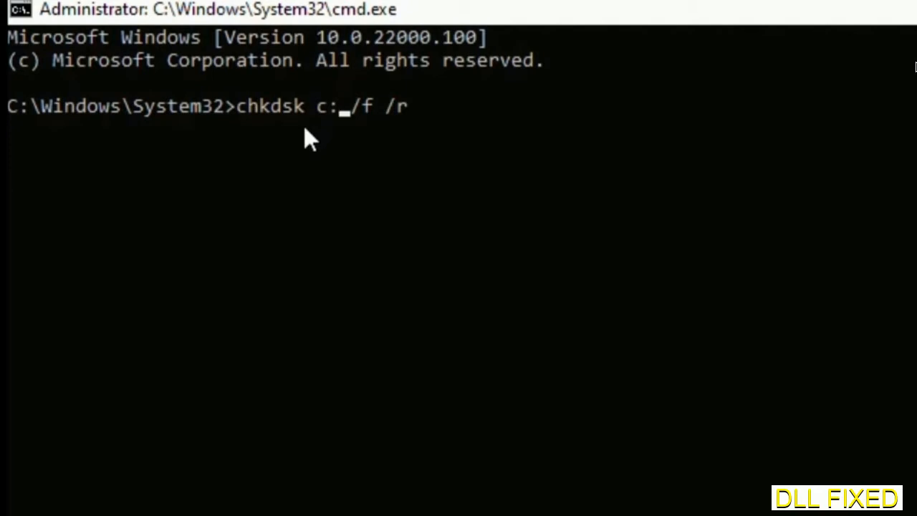
key(enter)
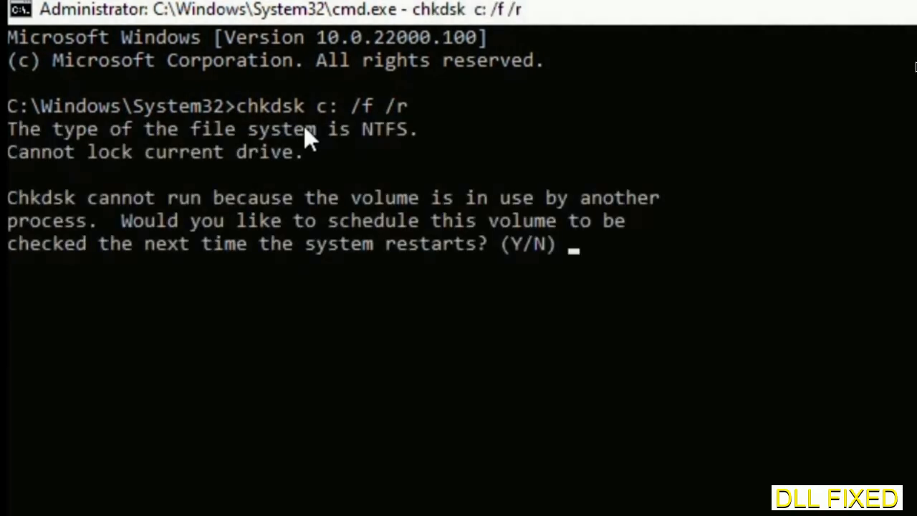
text(Y)
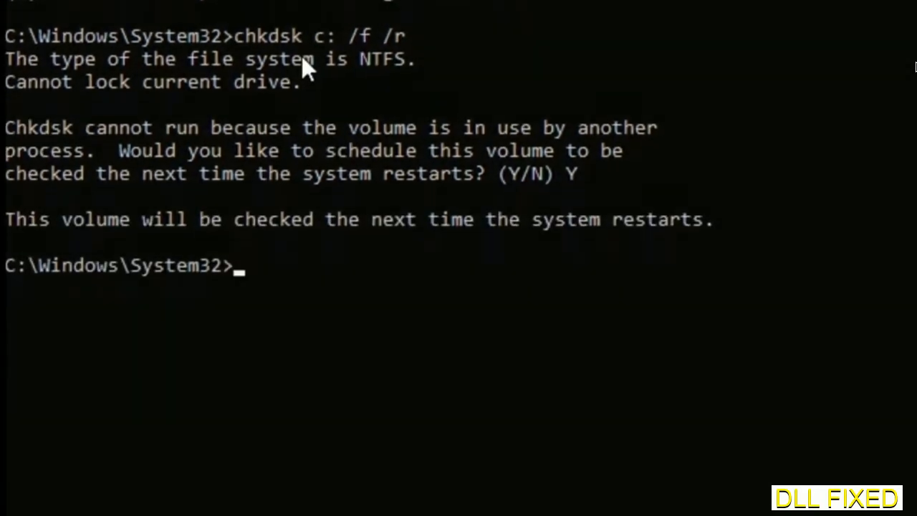
Run sfc /scannow to start the system file scan
text(s)
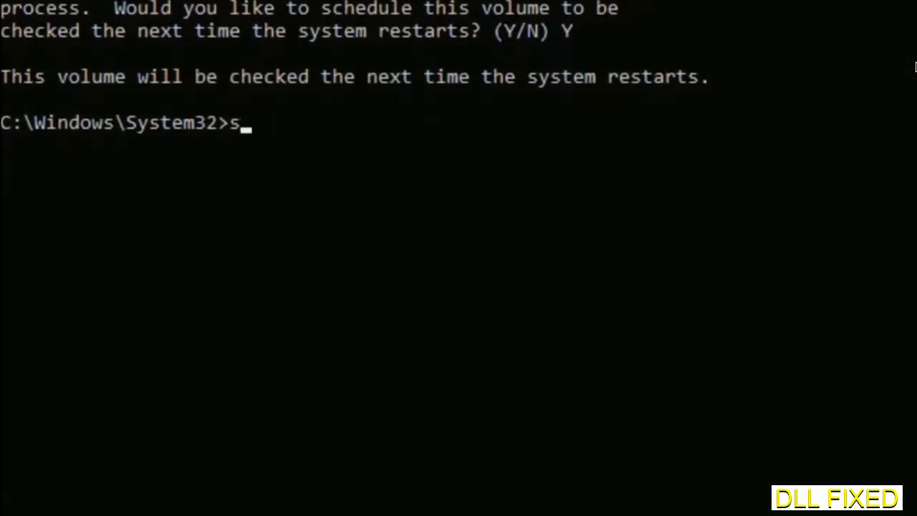
text(fc /)
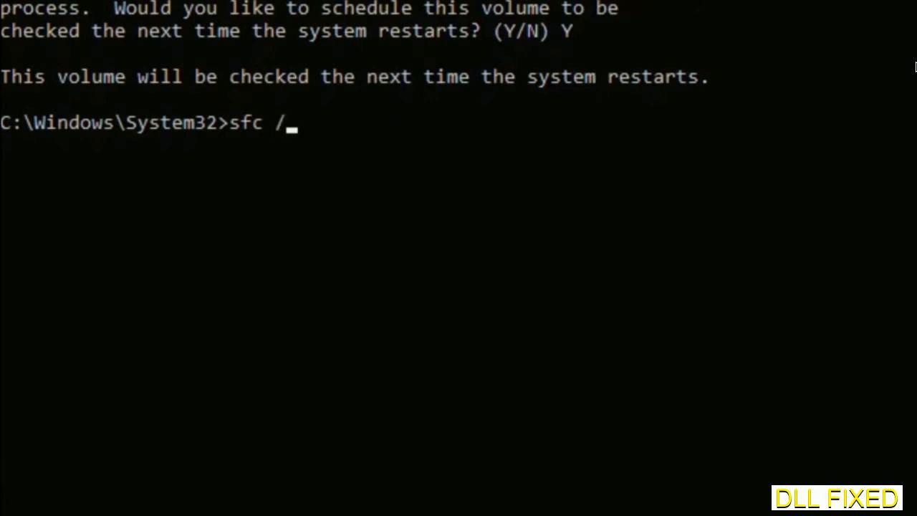
text(scannow)
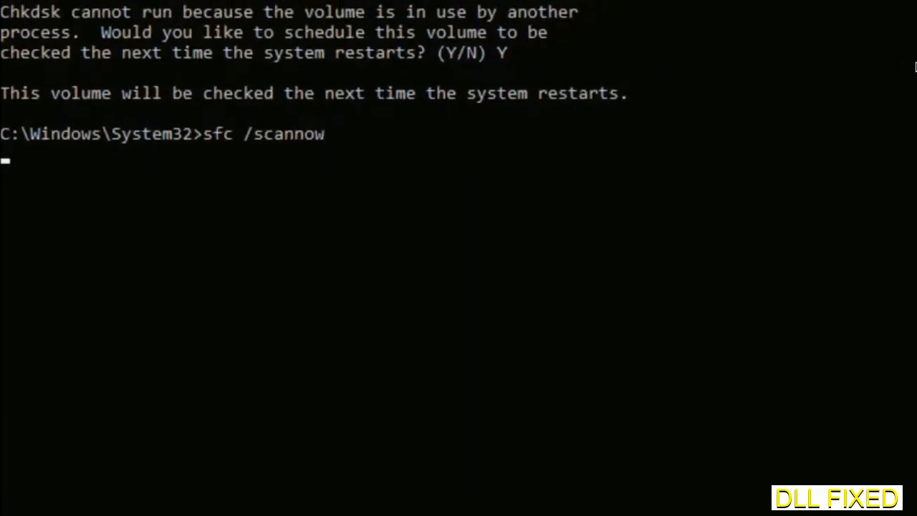
key(enter)
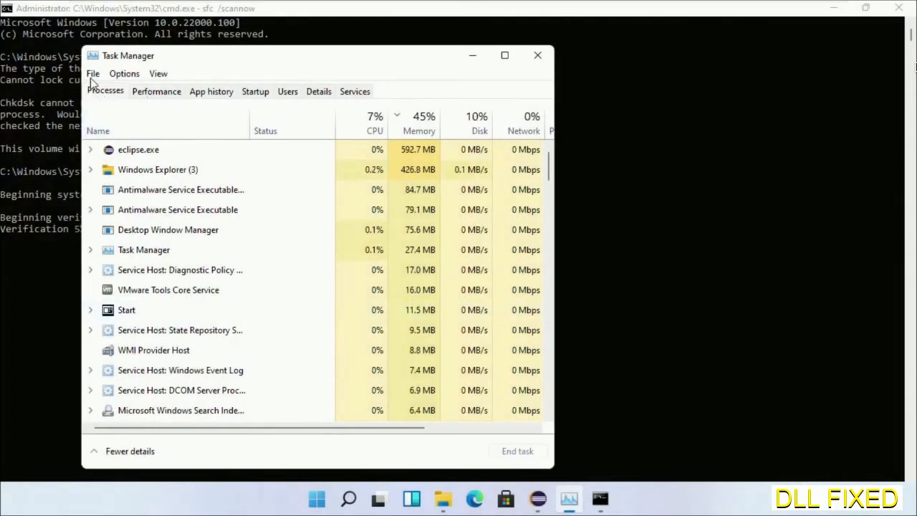
Launch a second administrator cmd.exe via Run new task
click(91, 73)
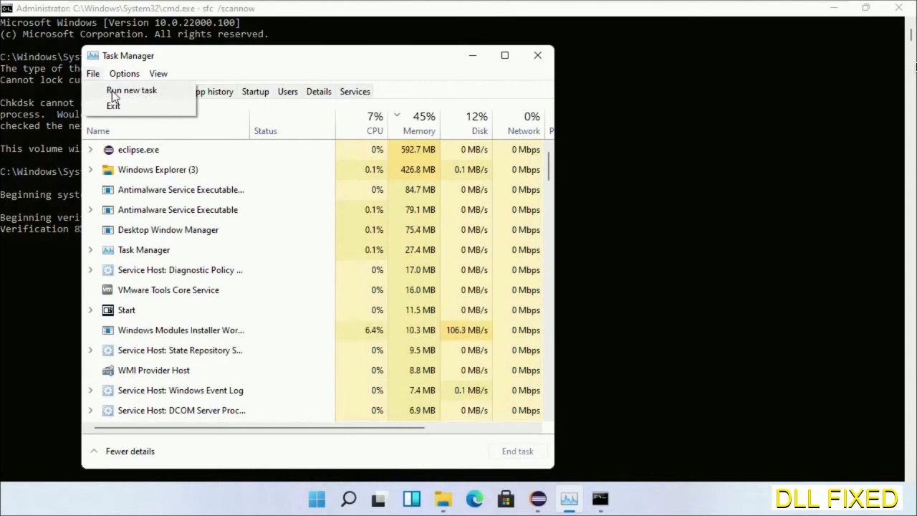
click(132, 89)
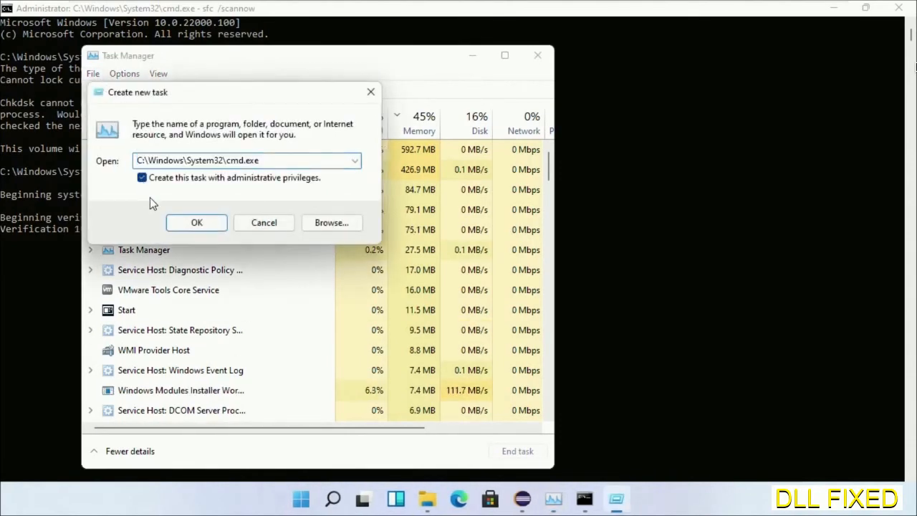
click(196, 222)
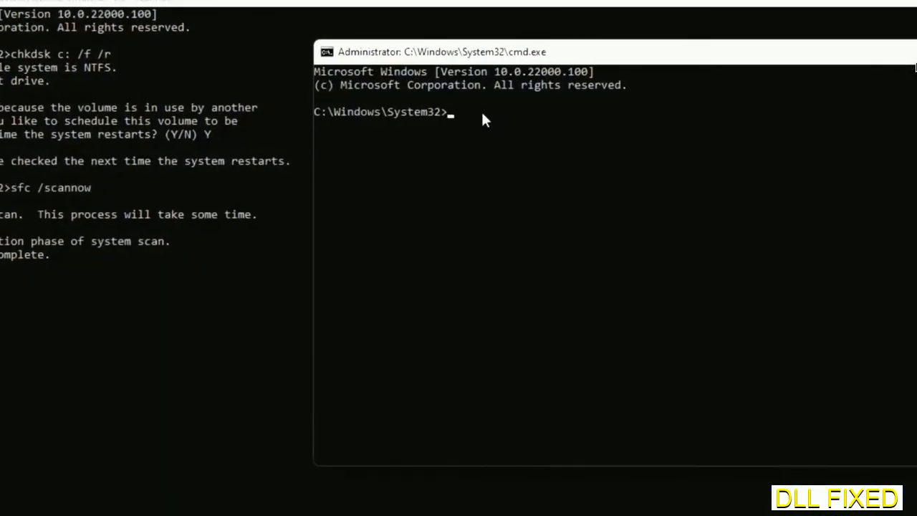
Enter regsvr32 "C:\Windows\System32\myMissingDllFile.dll" and select the placeholder file name
text(regsvr32 "C:\Windows\System32\myMissingDllFile.dll")
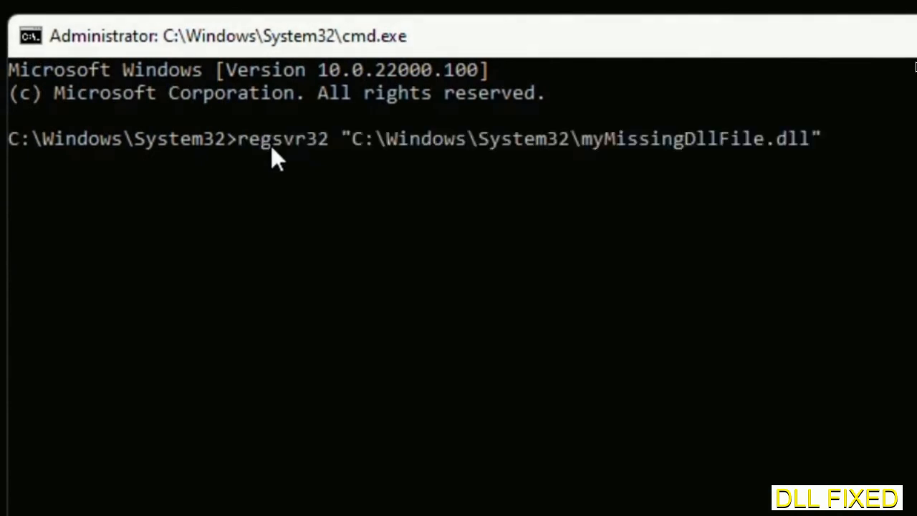
mouse_move(587, 156)
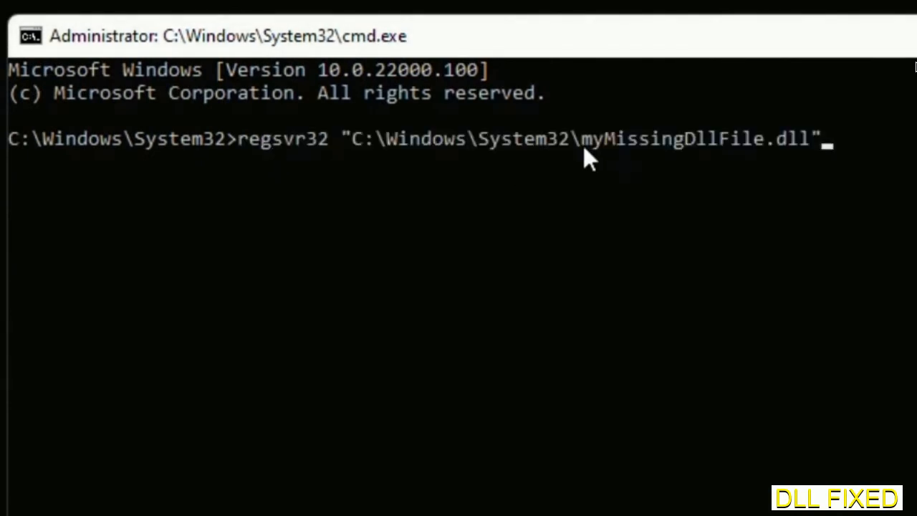
double_click(589, 138)
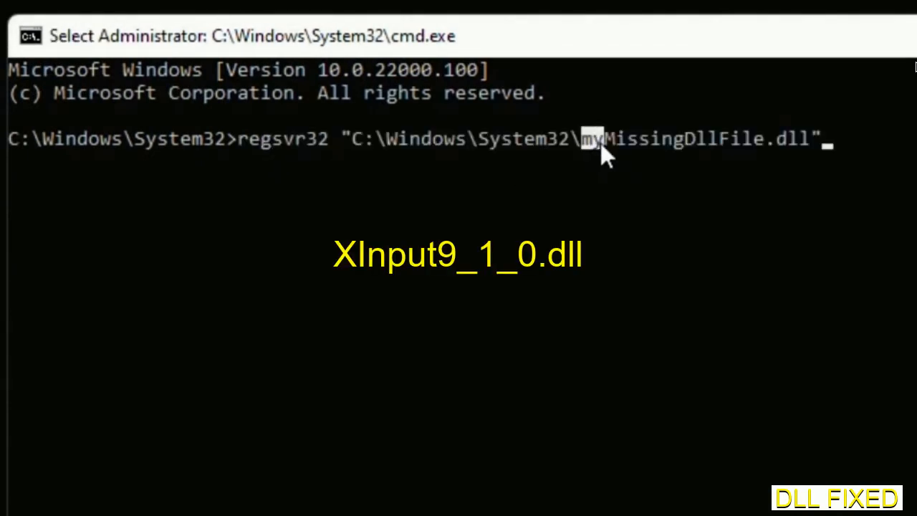
drag(590, 137, 809, 137)
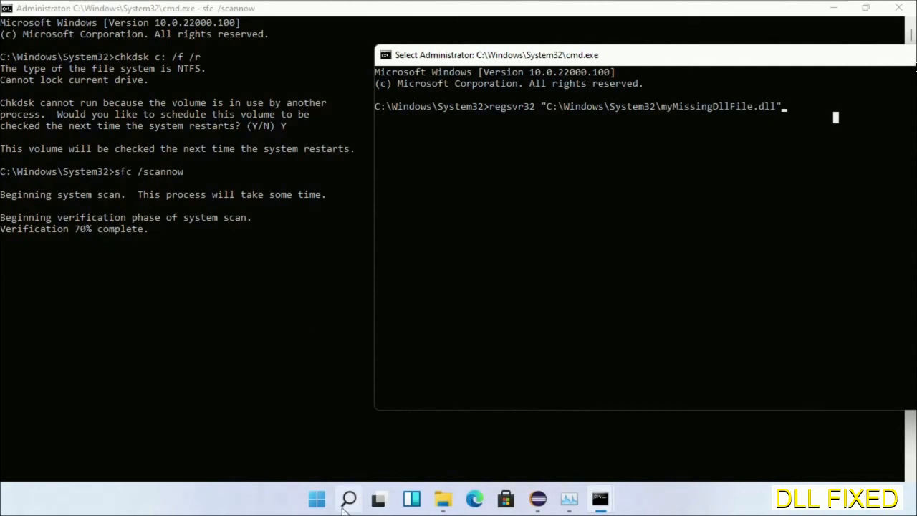
Bring up the Start menu power options showing Restart
click(348, 498)
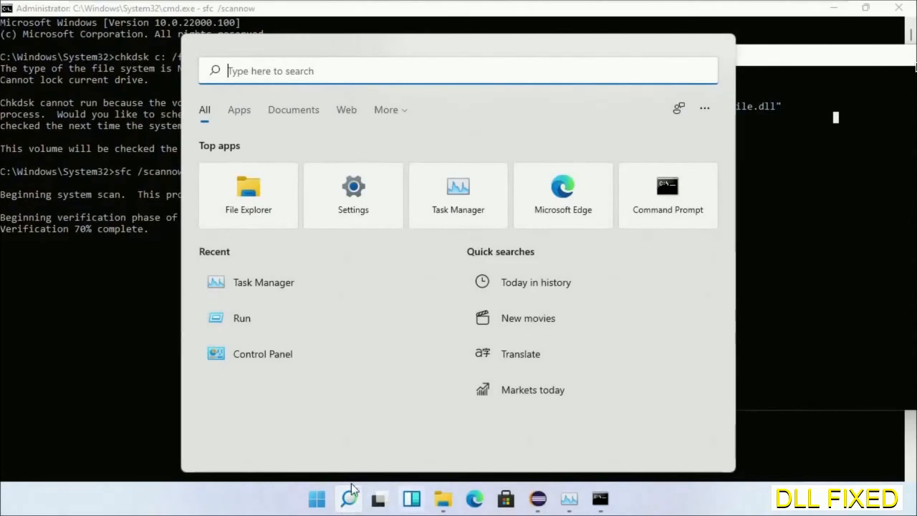
click(636, 450)
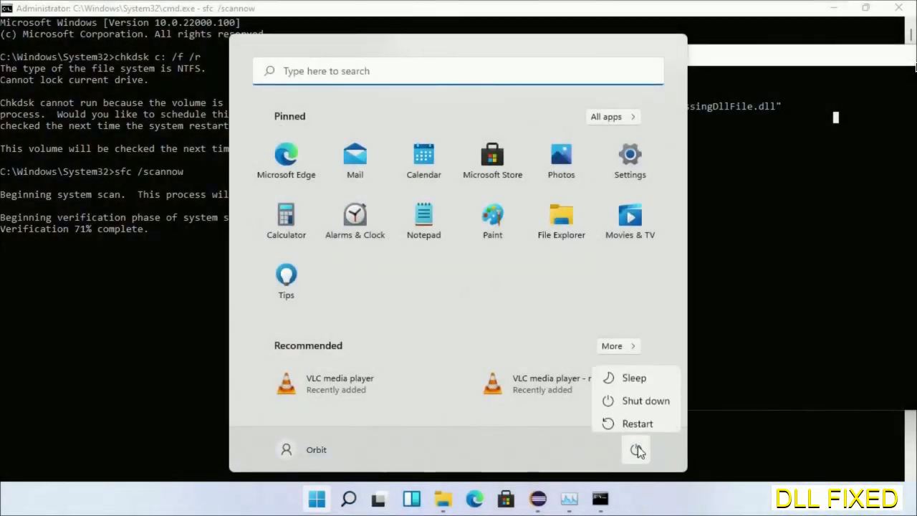